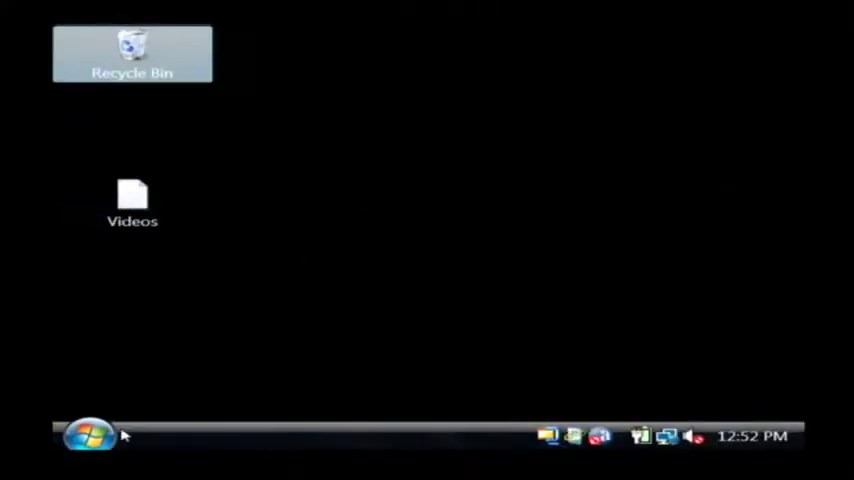
# Step: Launch Microsoft Office Excel 2007 from the Start menu's Microsoft Office folder
pyautogui.click(88, 435)
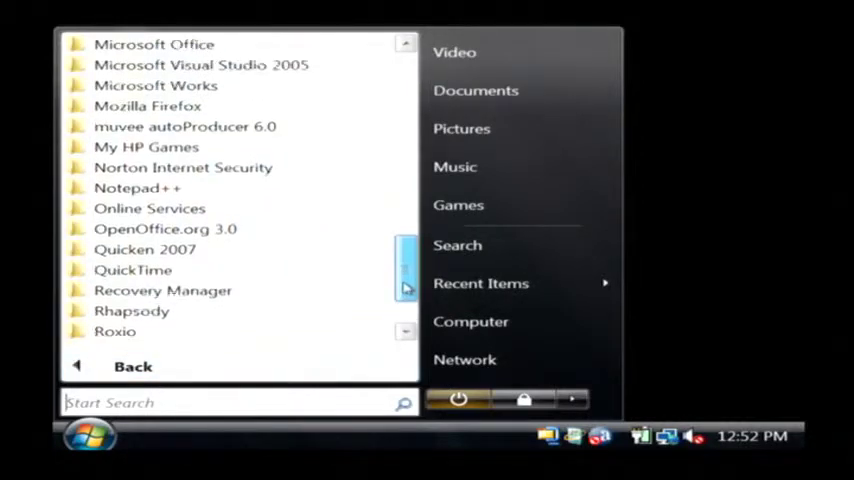
pyautogui.click(154, 106)
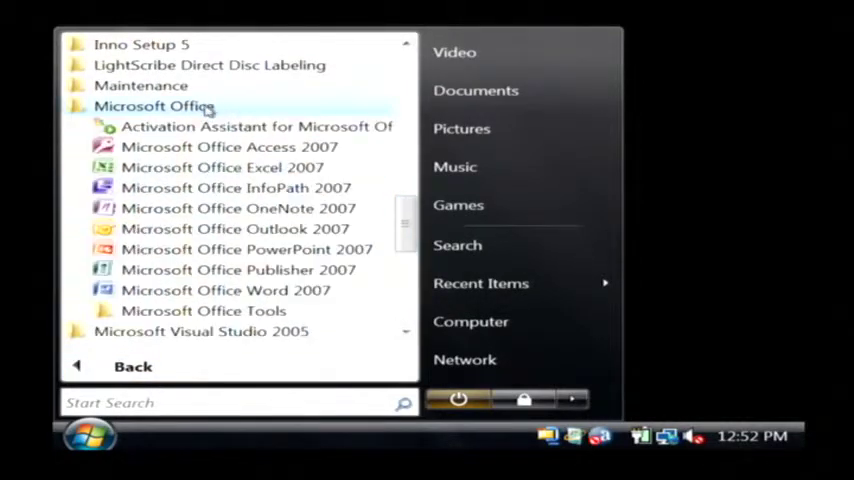
pyautogui.click(222, 167)
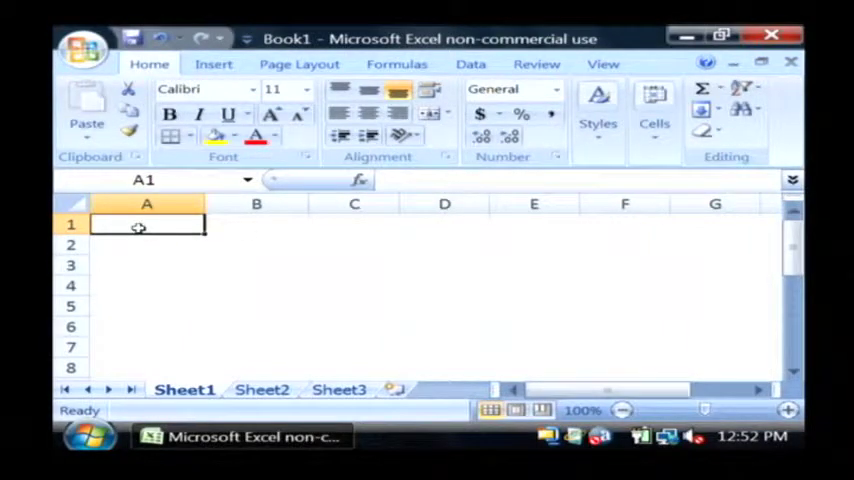
# Step: Enter the 'Number of Sales' header and employees Megan and Billy
pyautogui.write('N')
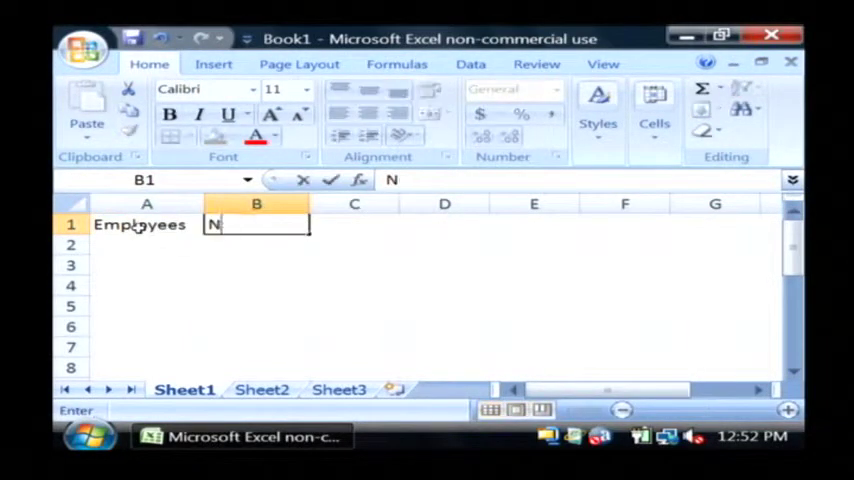
pyautogui.write('umber of Sales')
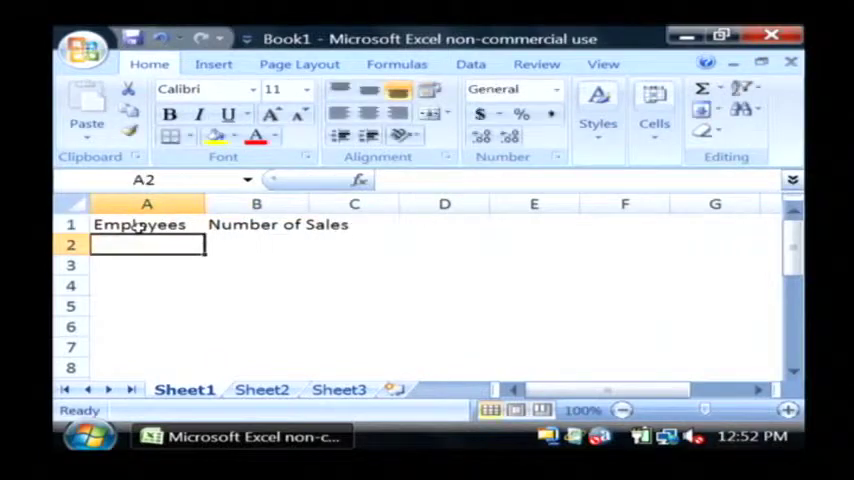
pyautogui.write('Megan')
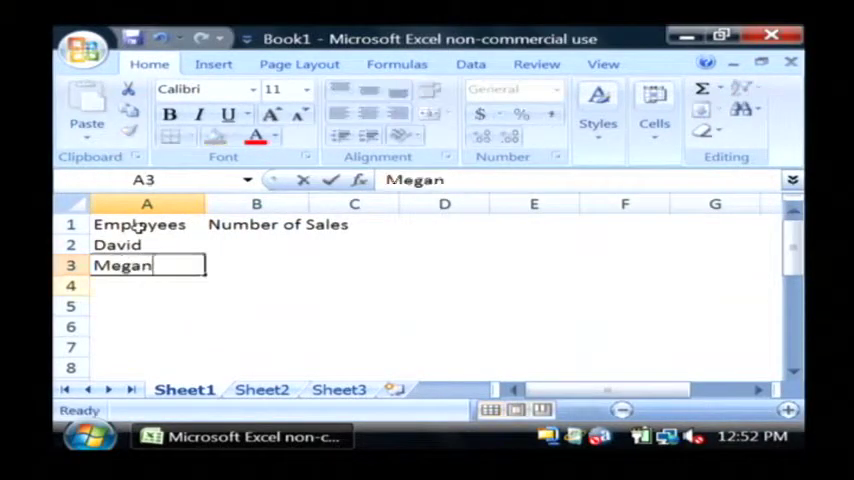
pyautogui.write('Billy')
pyautogui.click(257, 286)
pyautogui.write('40')
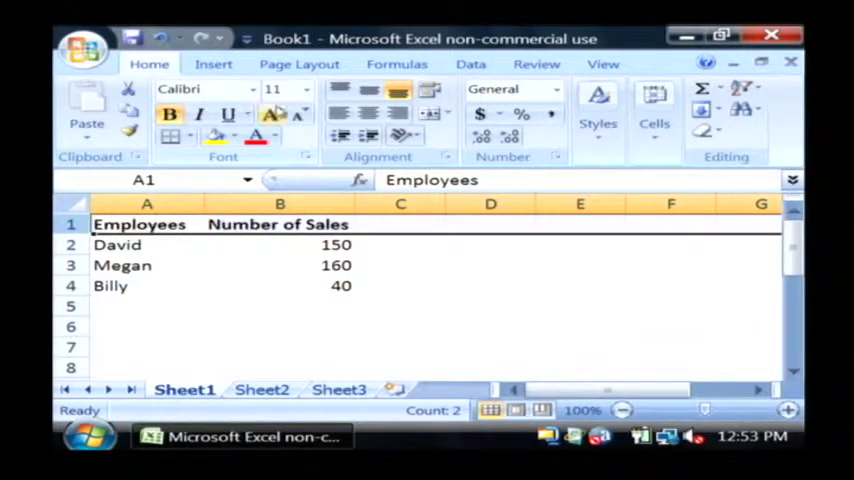
# Step: Make the Employees and Number of Sales headers red
pyautogui.click(280, 244)
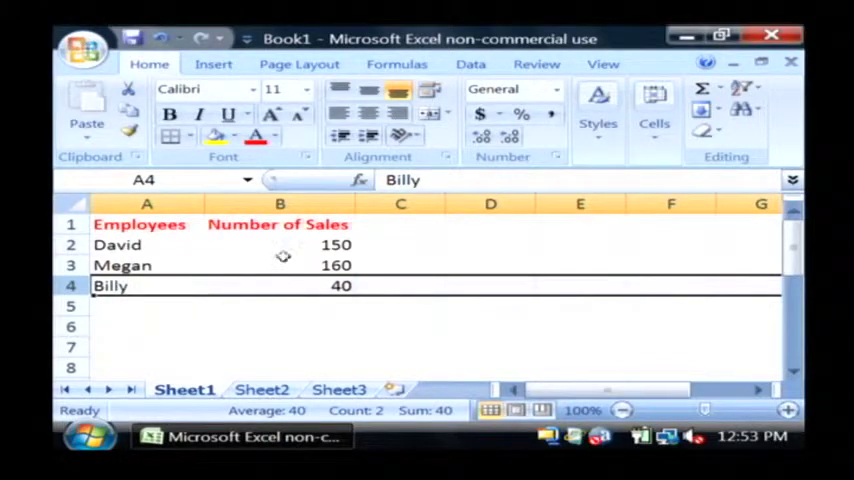
pyautogui.click(279, 305)
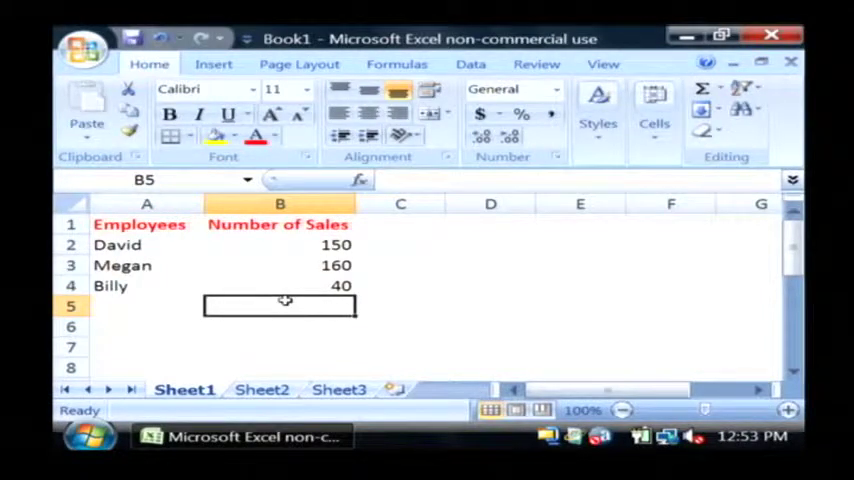
# Step: Label Total and Average rows and sum the three sales figures with =SUM
pyautogui.click(147, 326)
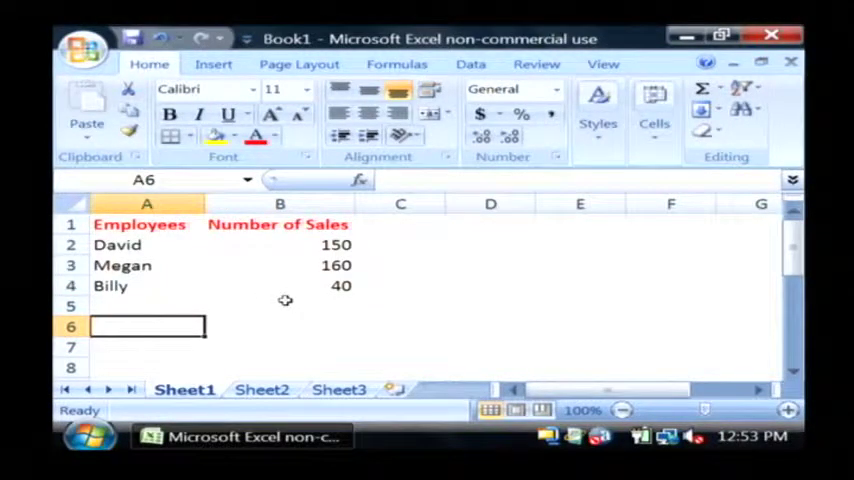
pyautogui.write('Average')
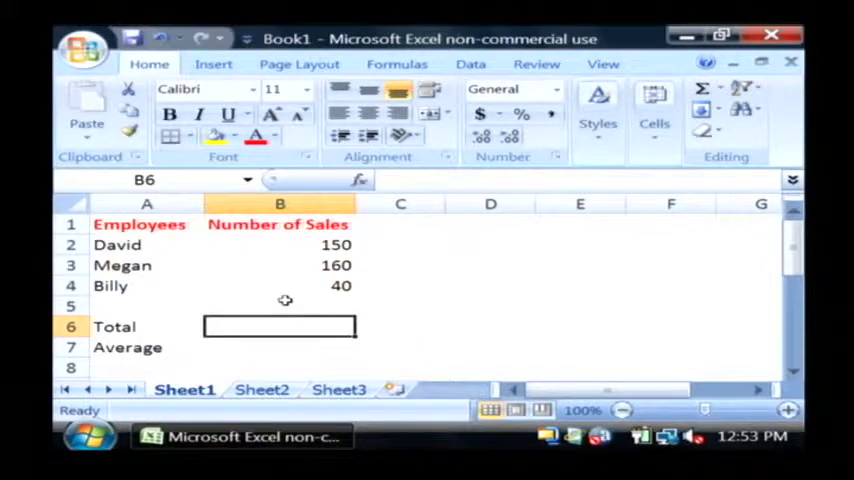
pyautogui.write('=Sum(')
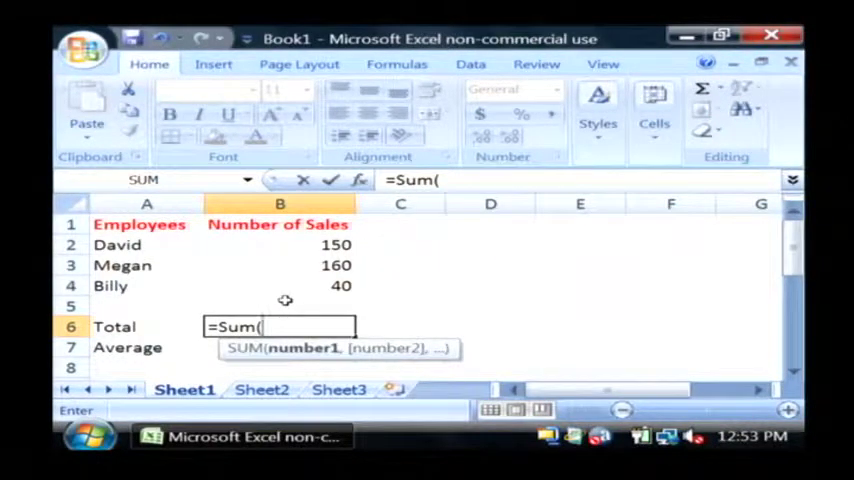
pyautogui.click(279, 245)
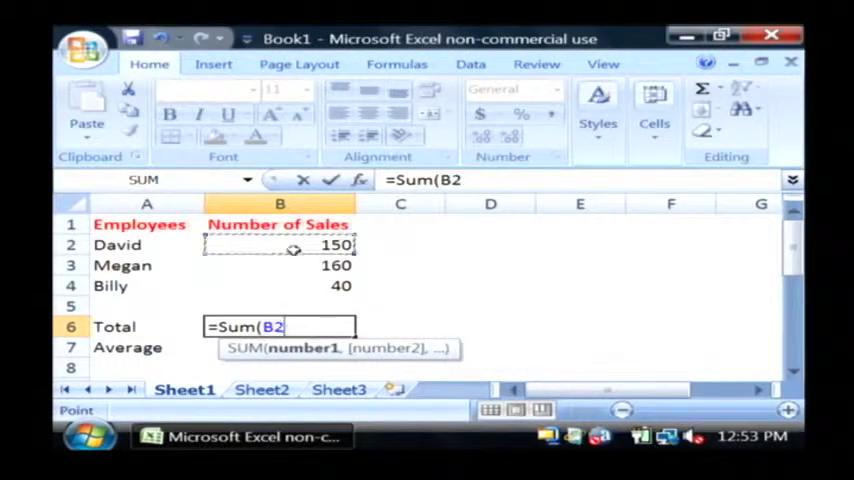
pyautogui.moveTo(280, 245); pyautogui.dragTo(280, 285)
pyautogui.write('2200')
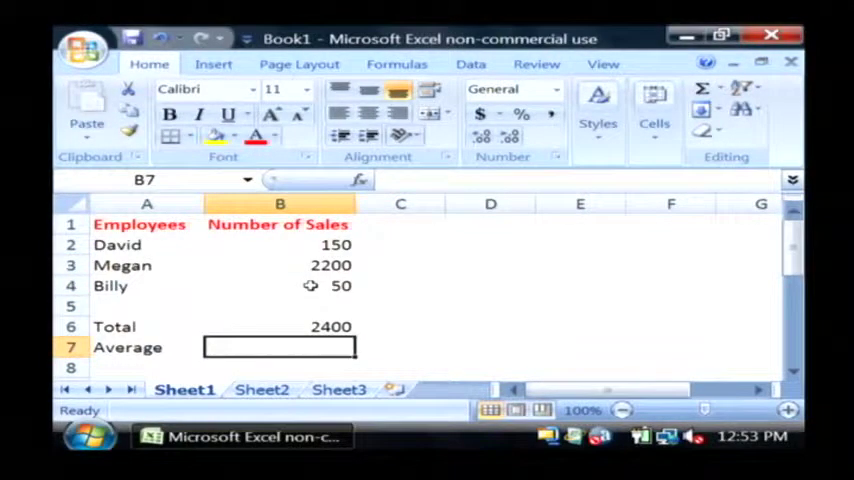
# Step: Average the sales figures with =AVERAGE, showing 113.33
pyautogui.write('=average(')
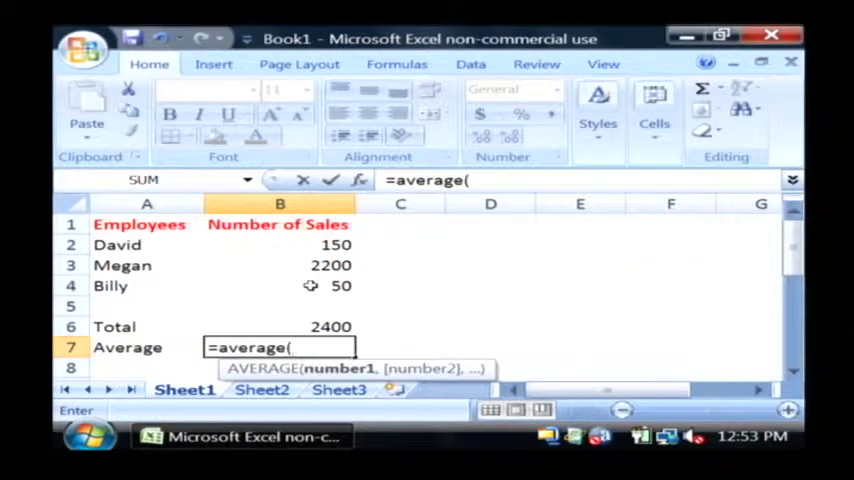
pyautogui.moveTo(280, 245); pyautogui.dragTo(280, 265)
pyautogui.write('140')
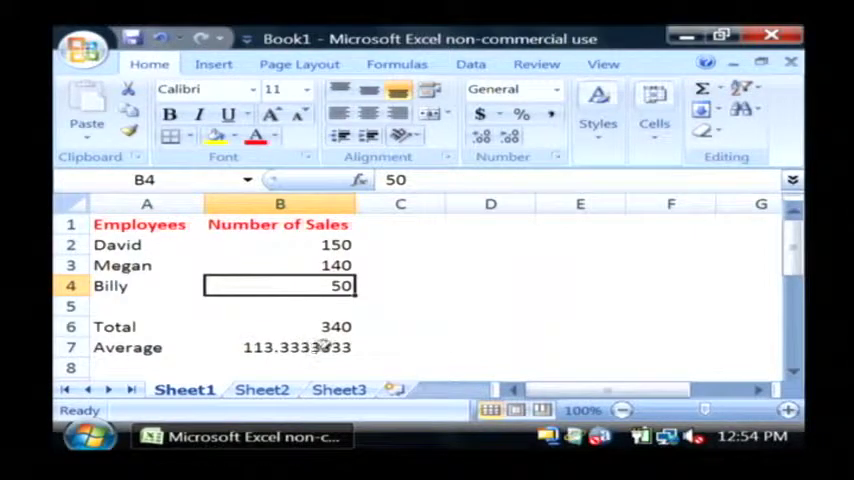
pyautogui.moveTo(281, 266)
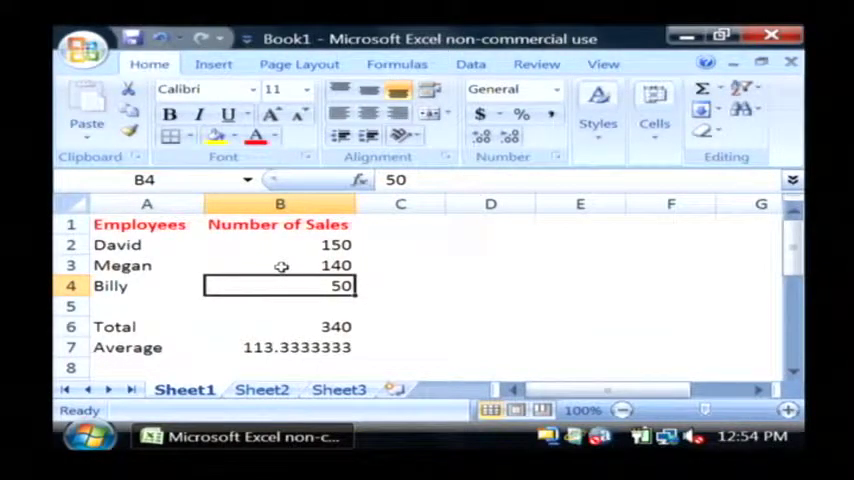
# Step: Insert a 2-D column chart of the employee sales table
pyautogui.click(146, 224)
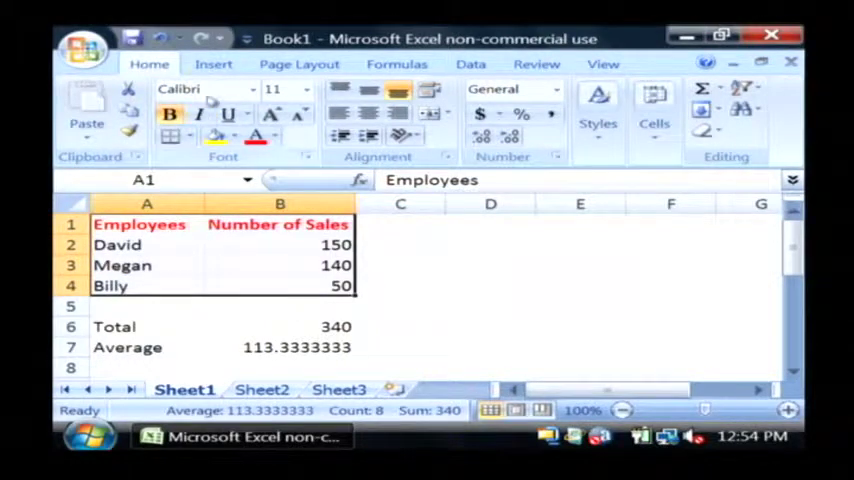
pyautogui.click(213, 63)
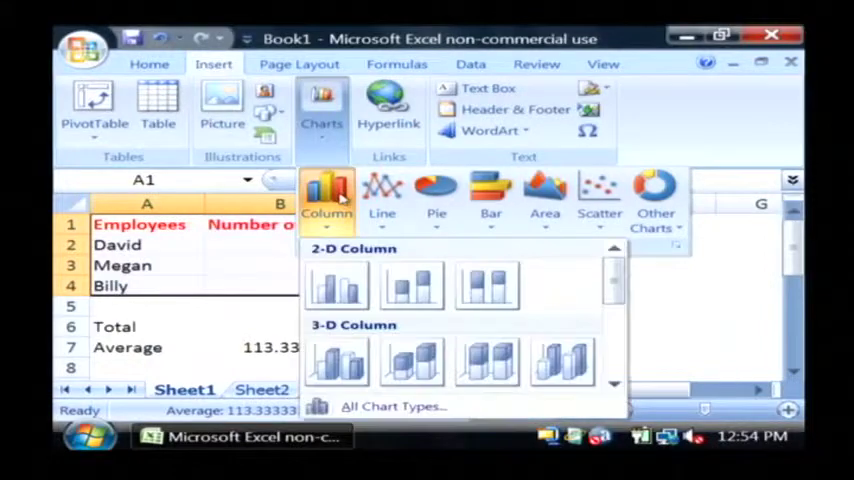
pyautogui.click(337, 285)
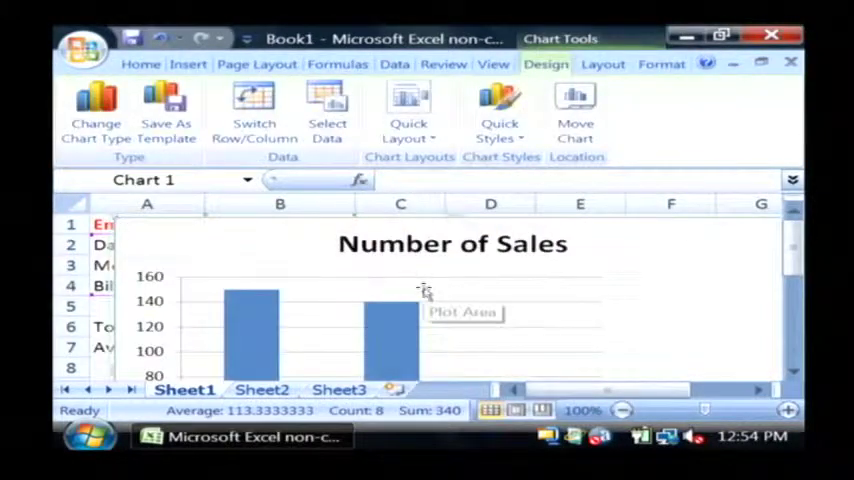